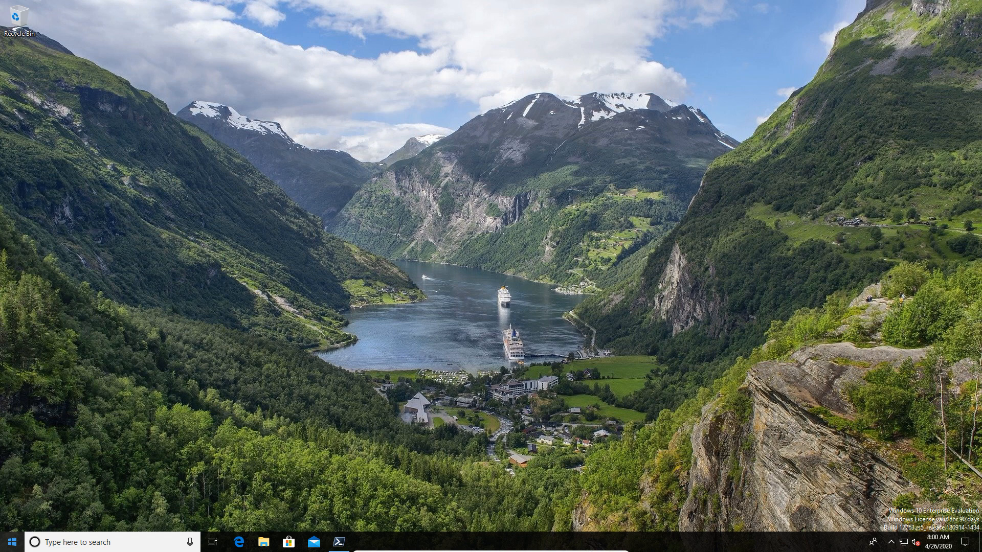
- Start an admin PowerShell and import the UniversalDashboard module
{"action": "left_click", "coordinate": [339, 543]}
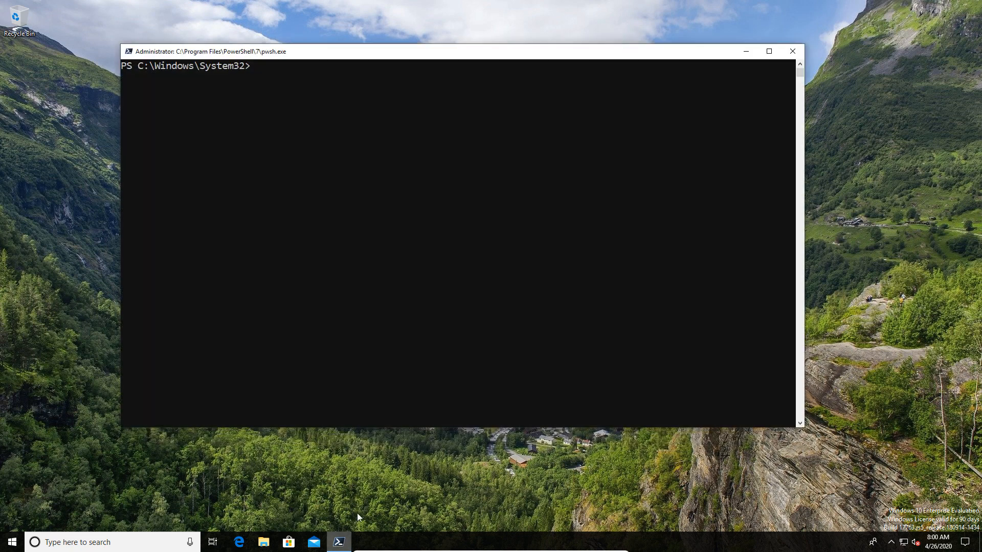
{"action": "type", "text": "Import-Module UniversalDashboard"}
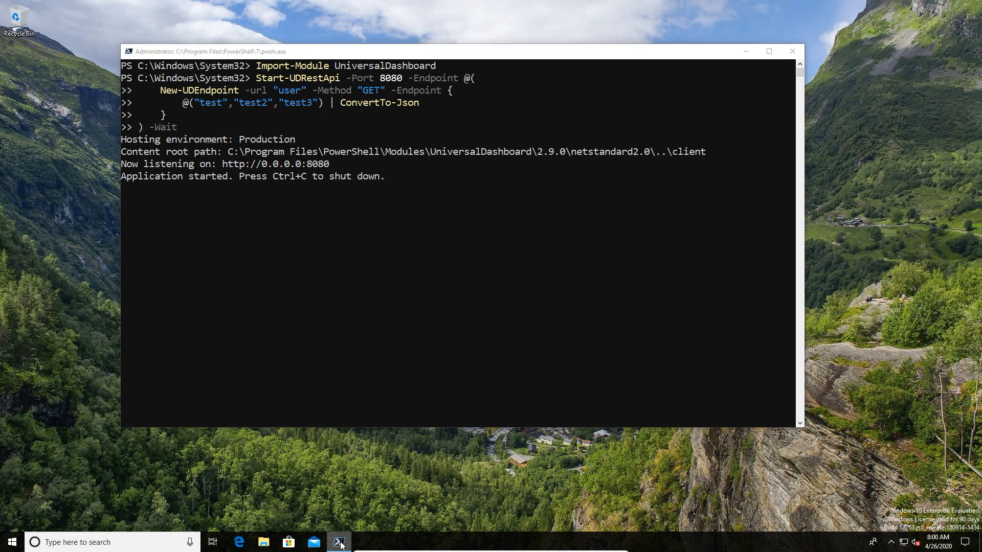
- Start the REST API on port 8080, test it from a second session, then stop it with Ctrl+C
{"action": "left_click", "coordinate": [340, 542]}
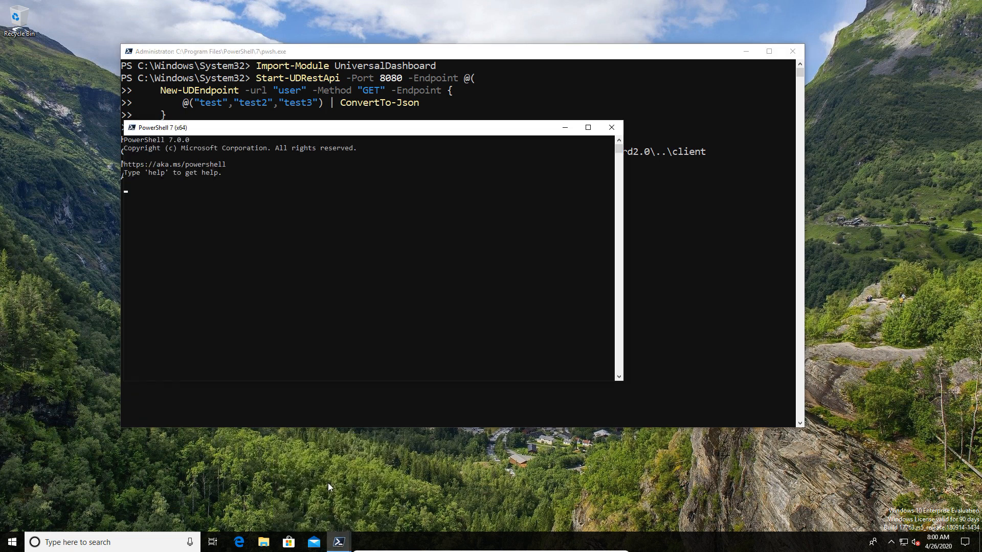
{"action": "type", "text": "Start-UDRestApi -Port 8080 -Endpoint @("}
{"action": "type", "text": "Invoke-RestMethod -Method Get -Uri \"http://localhost:8080/api/user\""}
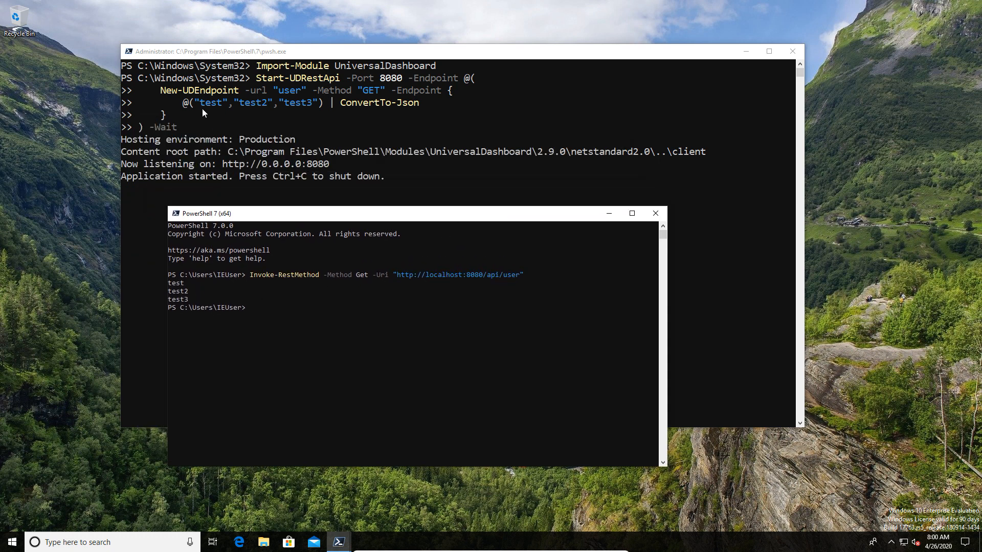
{"action": "mouse_move", "coordinate": [568, 326]}
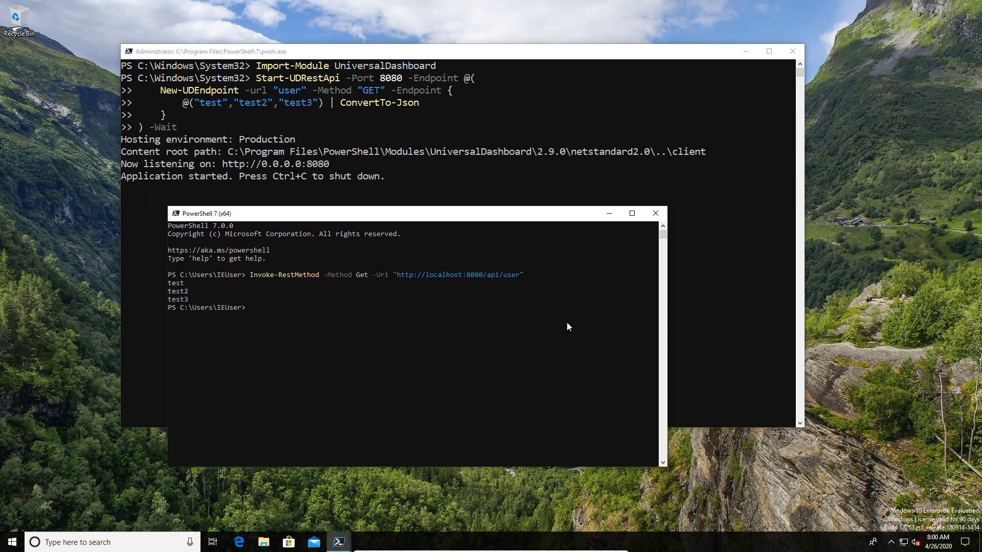
{"action": "left_click", "coordinate": [655, 212]}
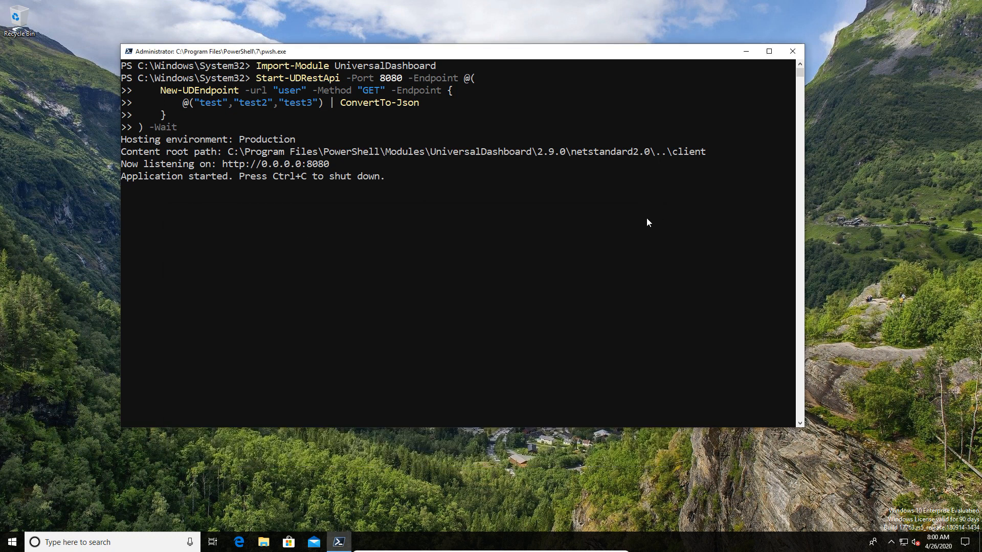
{"action": "mouse_move", "coordinate": [390, 183]}
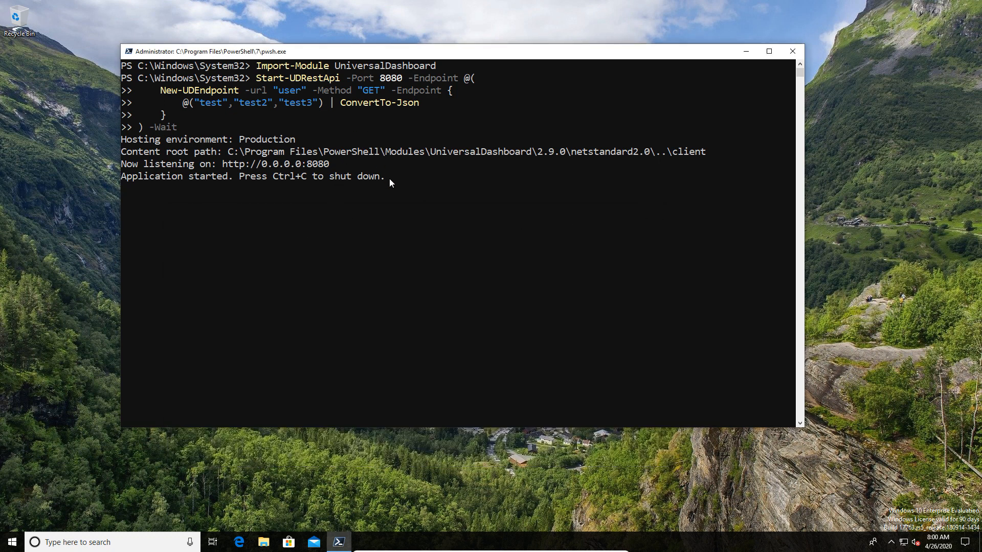
{"action": "key", "text": "ctrl+c"}
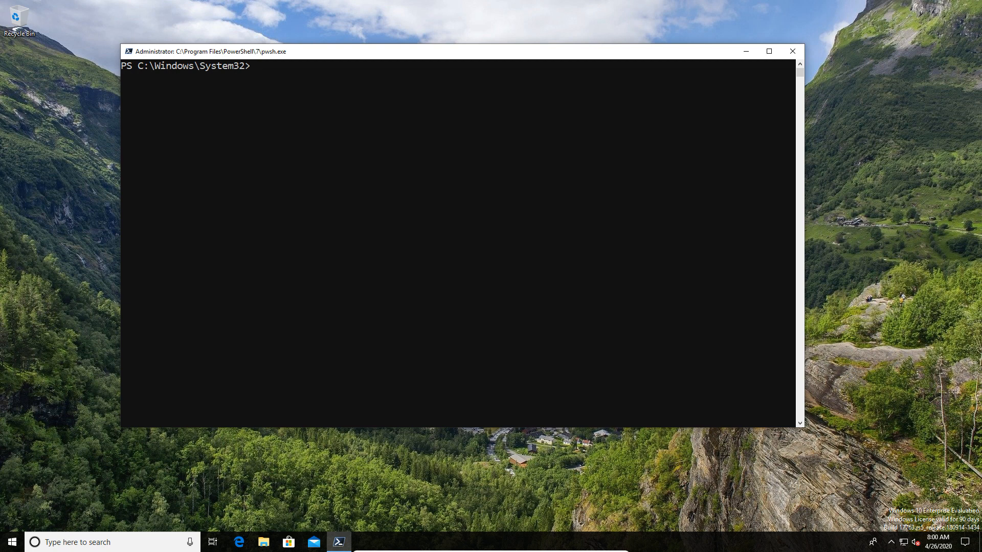
{"action": "mouse_move", "coordinate": [299, 144]}
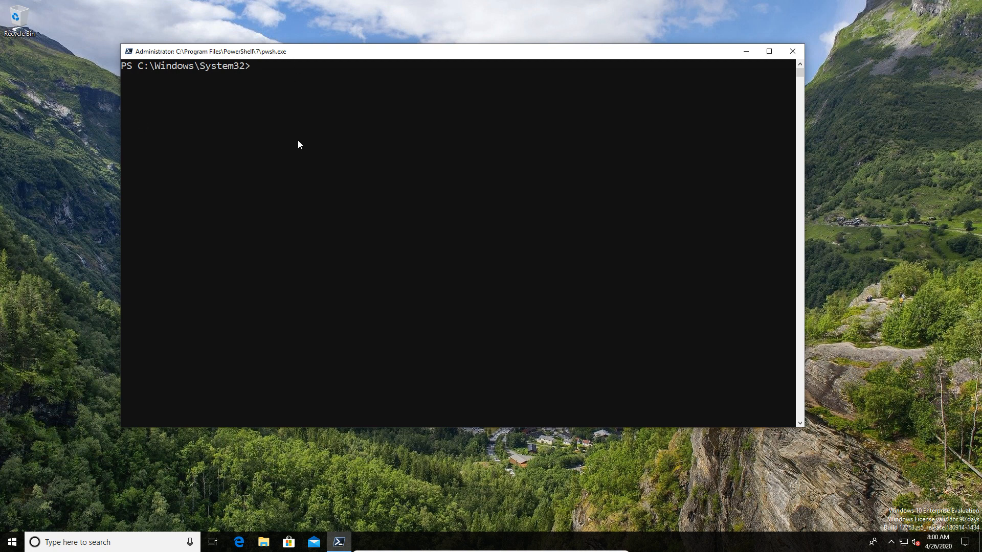
- Install NSSM through Chocolatey with choco install nssm -y
{"action": "type", "text": "choco"}
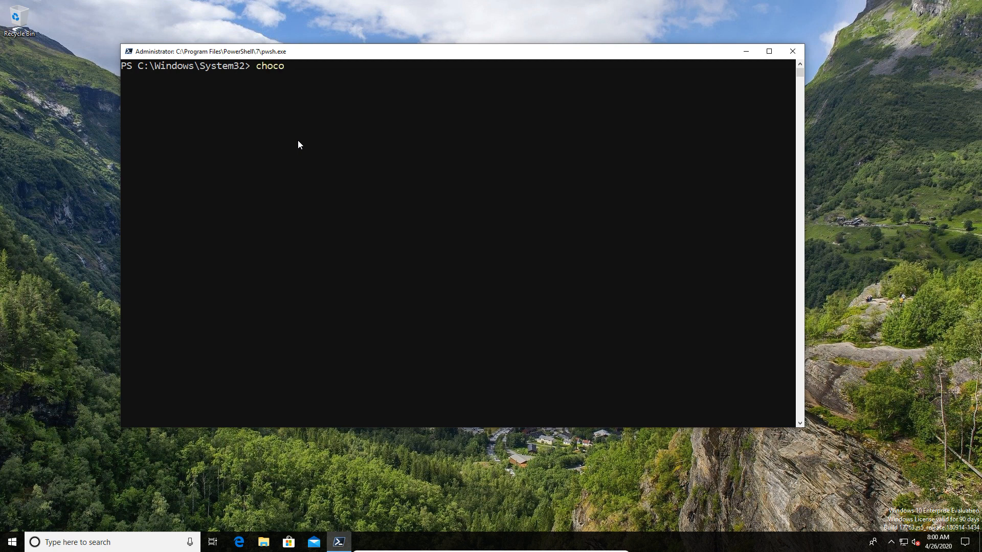
{"action": "type", "text": "install"}
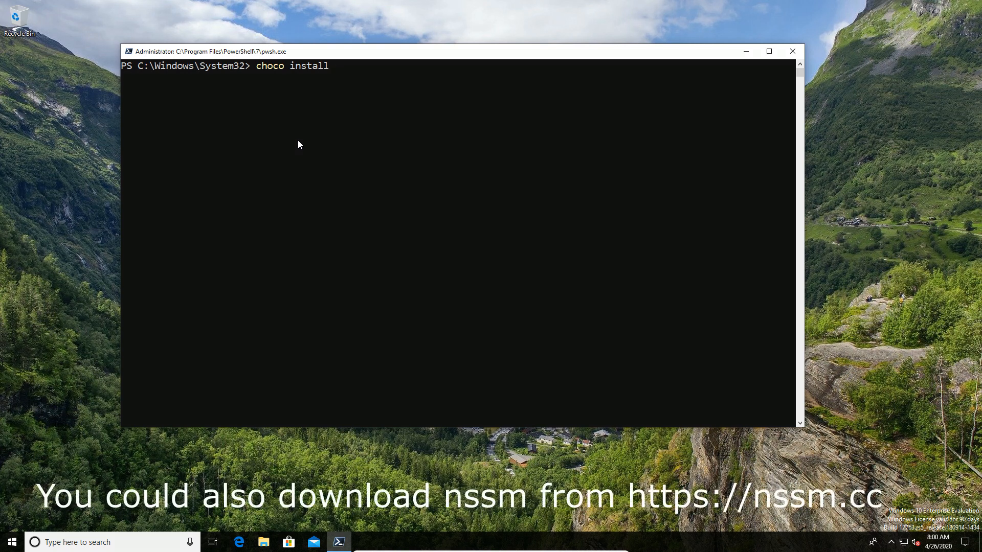
{"action": "type", "text": "nssm"}
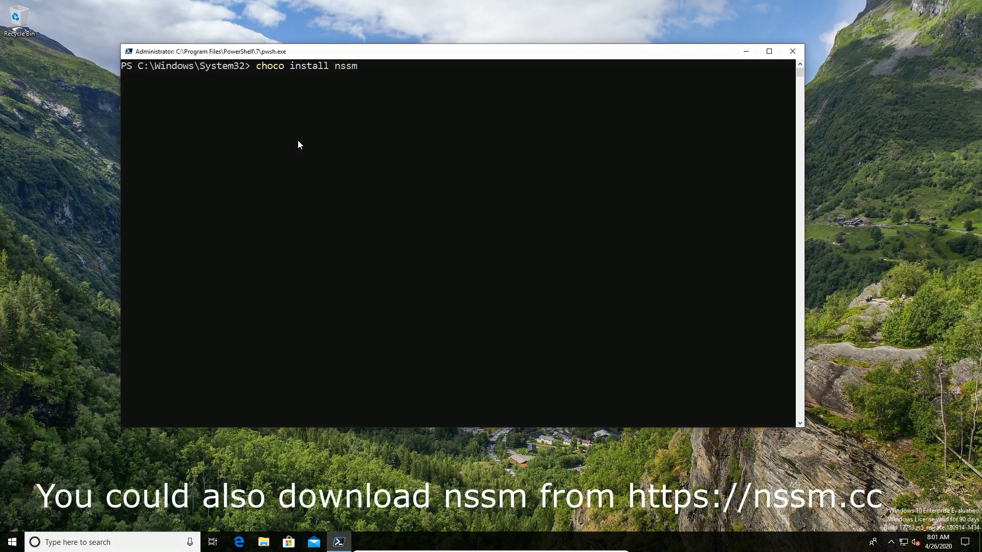
{"action": "type", "text": "-y"}
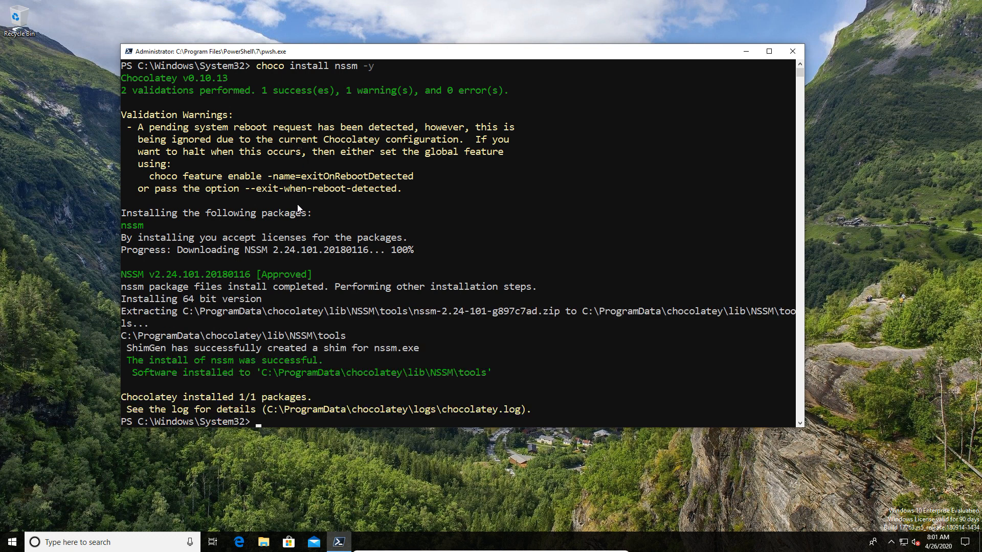
{"action": "mouse_move", "coordinate": [148, 381]}
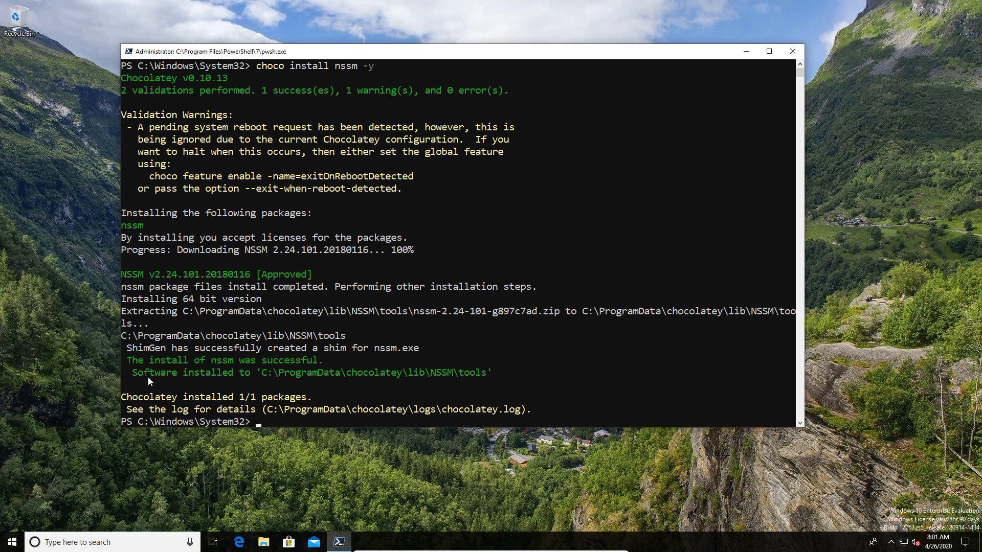
{"action": "mouse_move", "coordinate": [11, 409]}
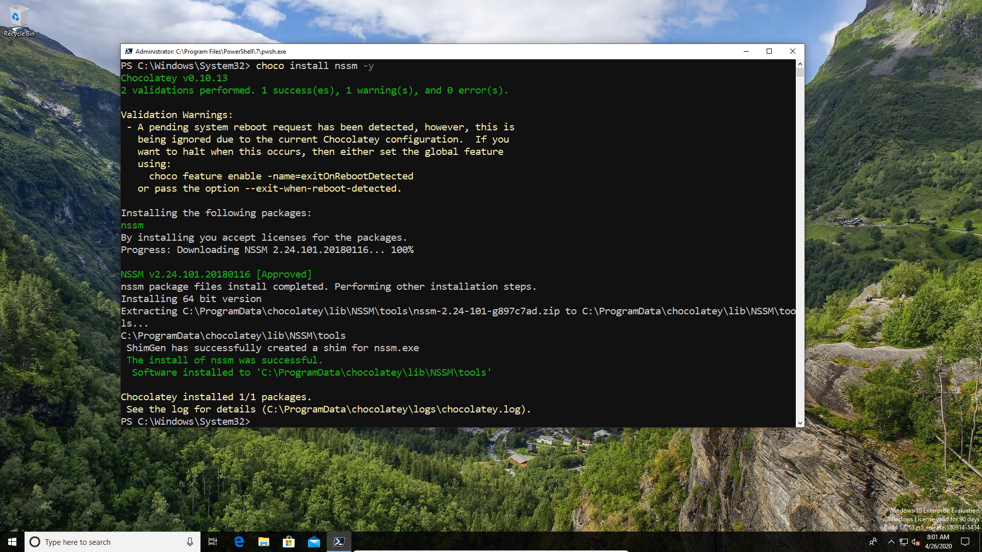
- Move to C:\ProgramData\chocolatey\lib\NSSM\tools, list it to confirm nssm.exe, and clear
{"action": "type", "text": "Set-Location C:\\ProgramData\\chocolatey\\lib\\NSSM\\tools"}
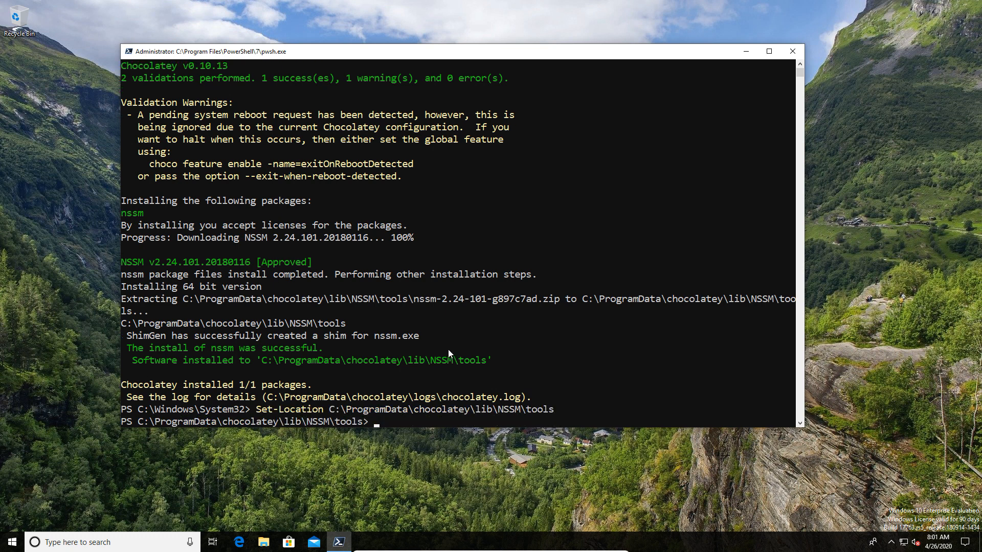
{"action": "mouse_move", "coordinate": [404, 431]}
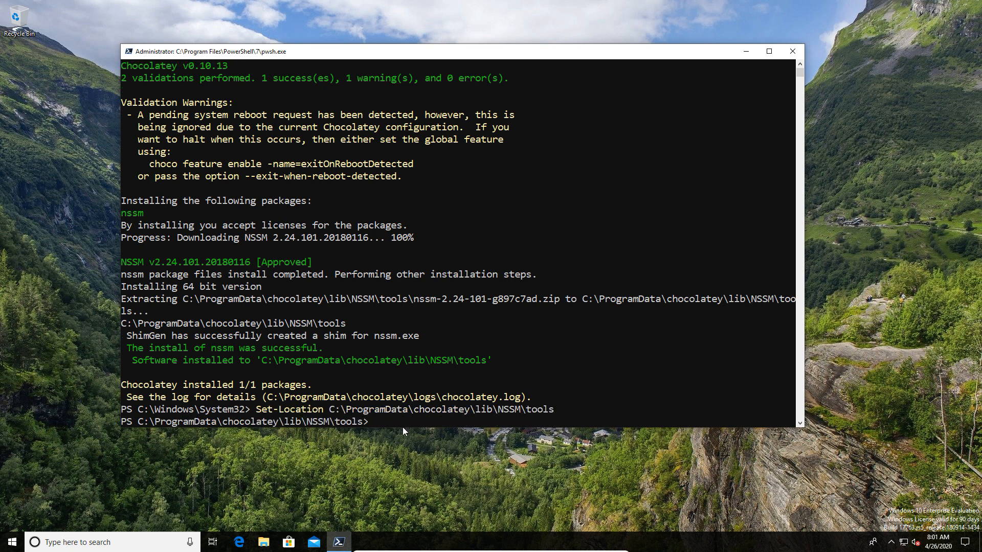
{"action": "type", "text": "ls"}
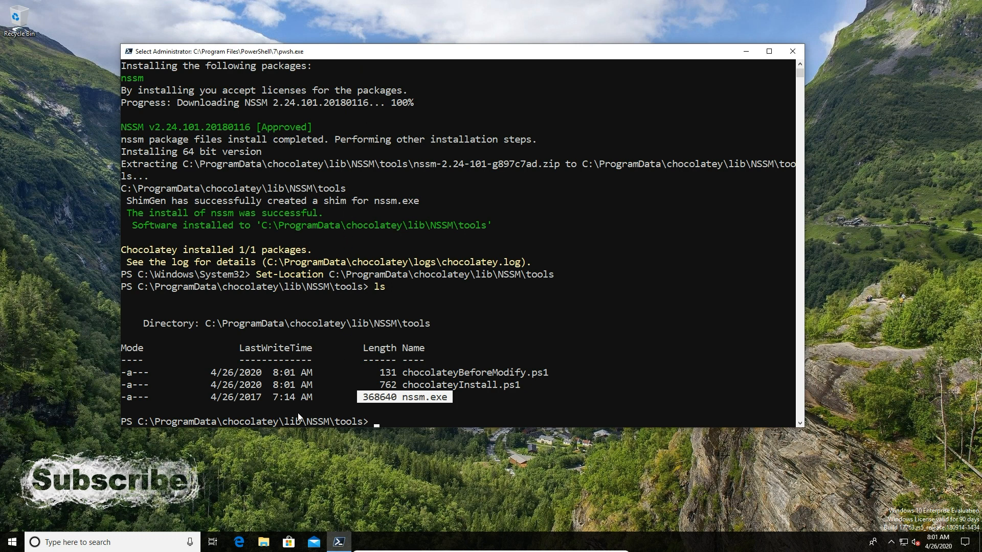
{"action": "type", "text": "clear"}
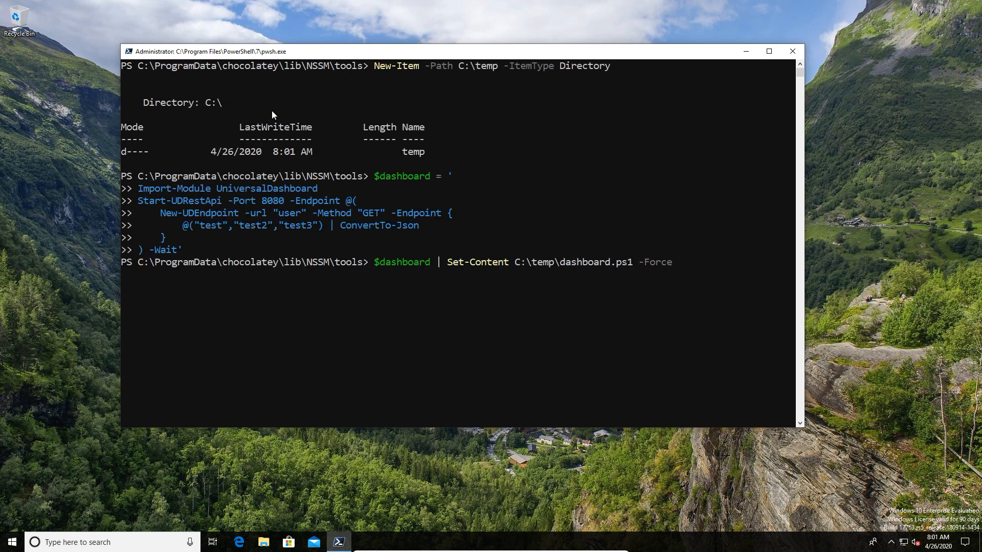
{"action": "mouse_move", "coordinate": [193, 251]}
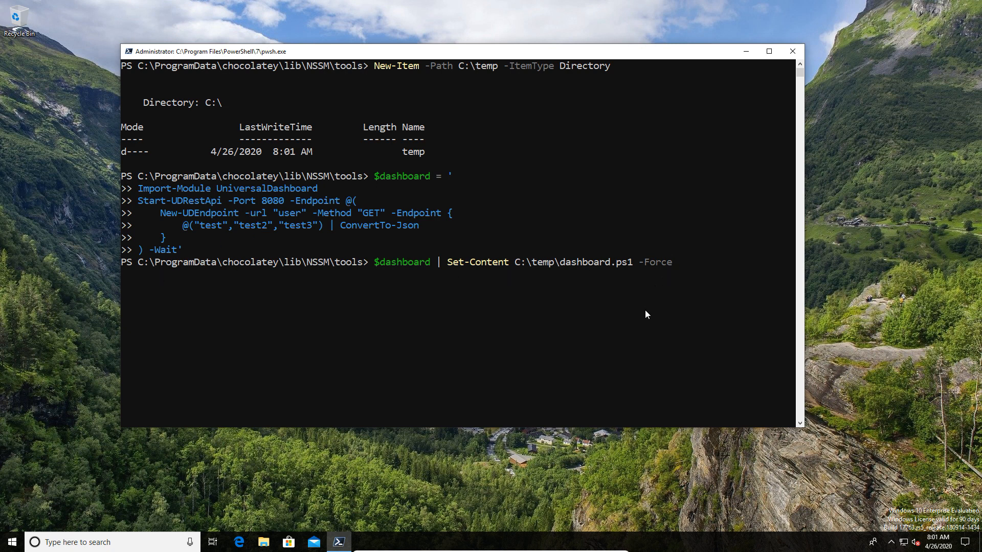
- Save the API script to C:\temp\dashboard.ps1 and list C:\temp to confirm it
{"action": "key", "text": "Enter"}
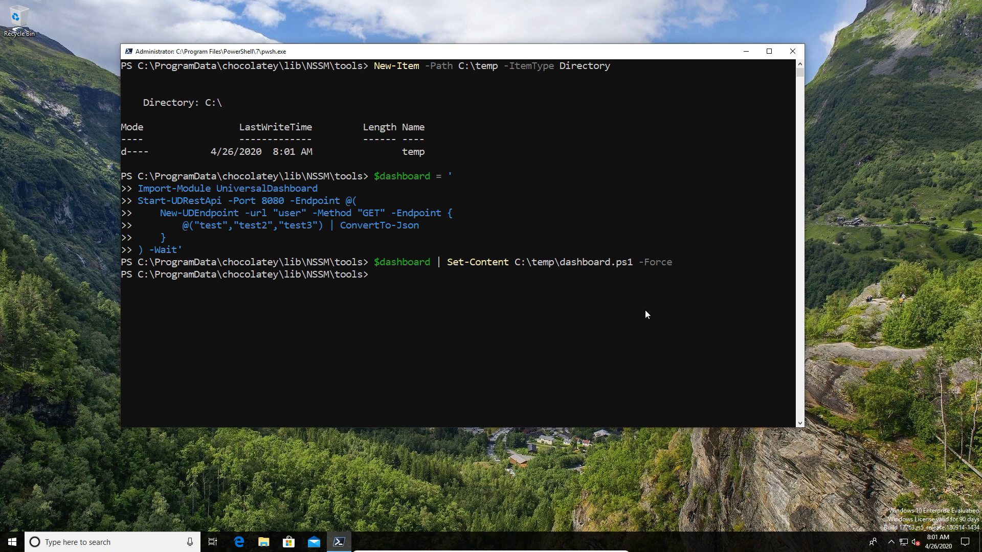
{"action": "type", "text": "ls c:"}
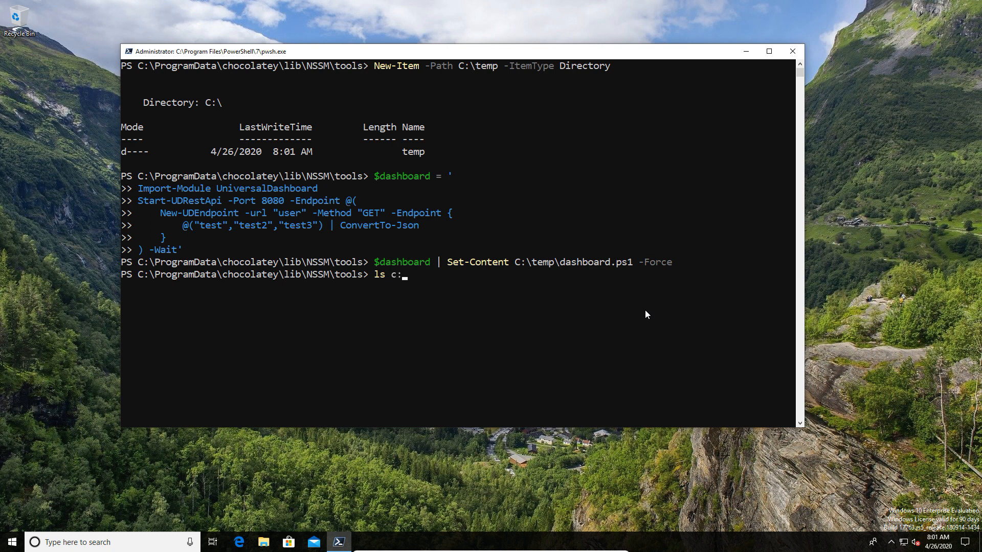
{"action": "type", "text": "\\temp"}
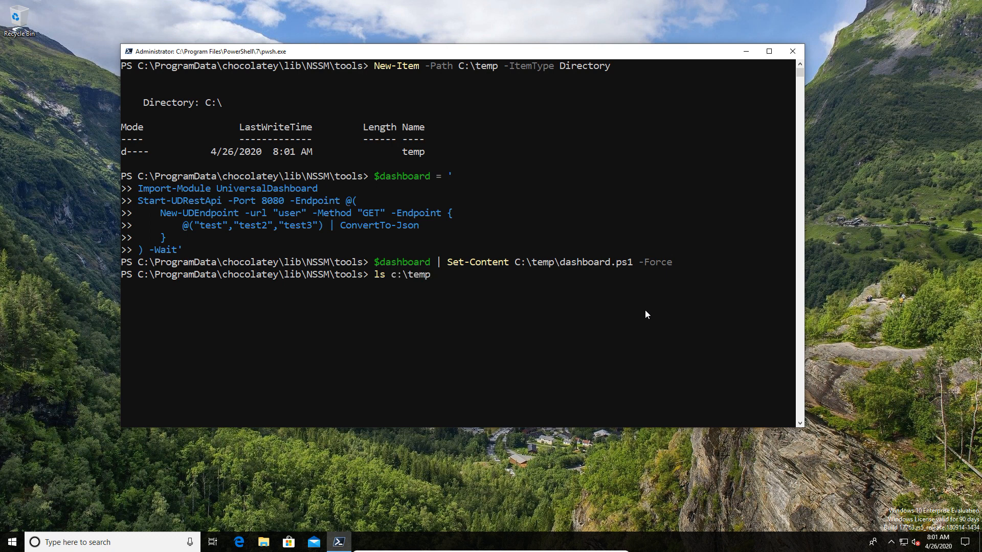
{"action": "key", "text": "Enter"}
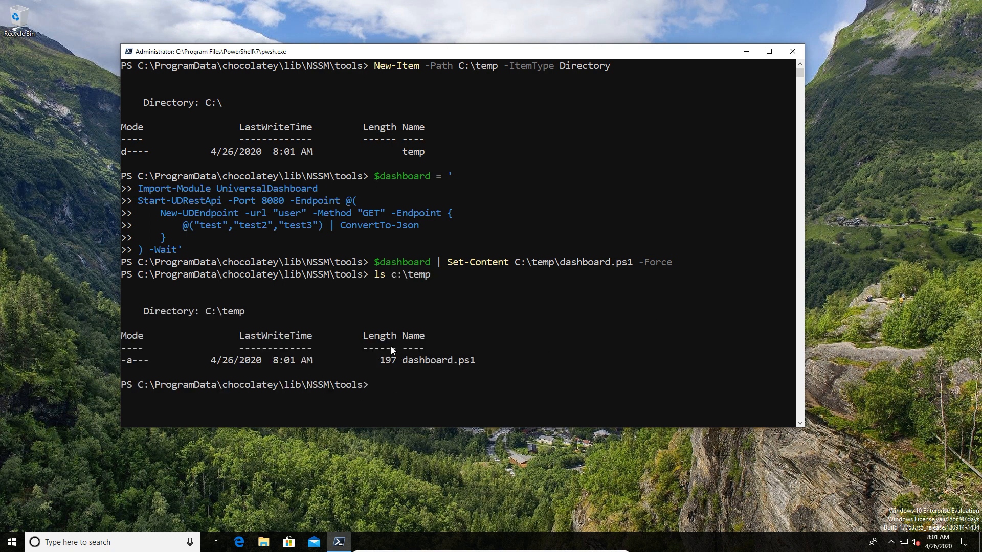
{"action": "mouse_move", "coordinate": [178, 238]}
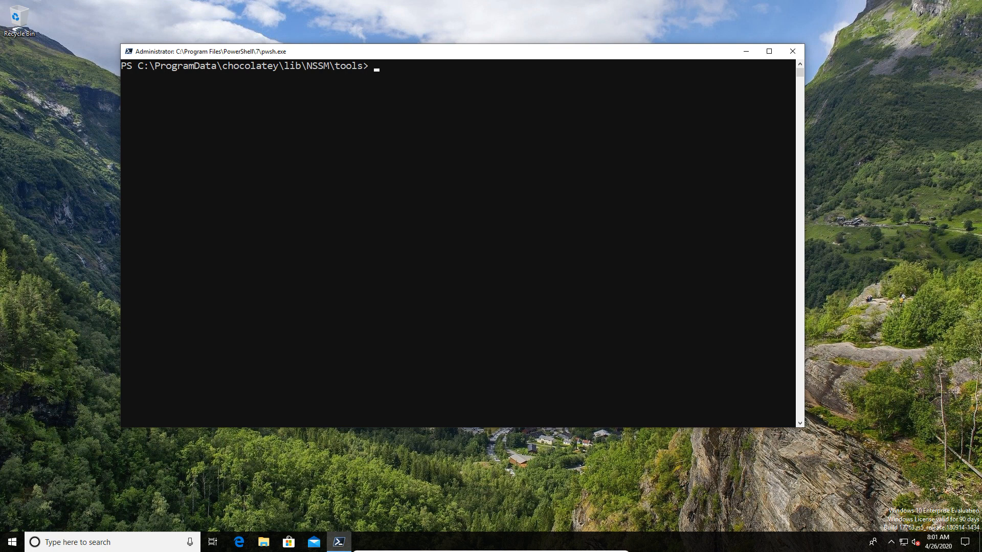
- Install the "RestAPI 8080" service via nssm running powershell.exe C:\temp\dashboard.ps1
{"action": "type", "text": ".\\nssm install \"RestAPI 88\" powershell.exe C:\\temp\\dashboard.ps1"}
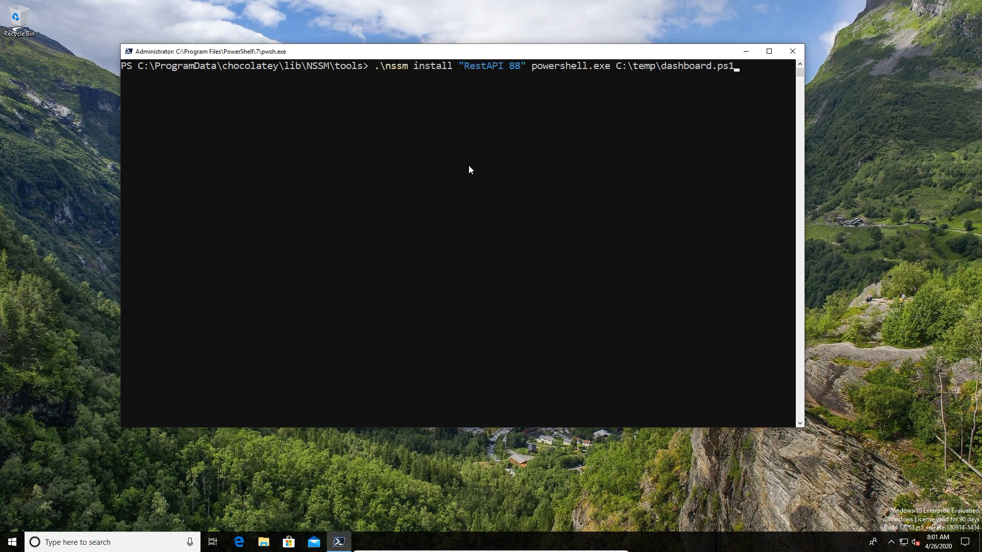
{"action": "mouse_move", "coordinate": [563, 146]}
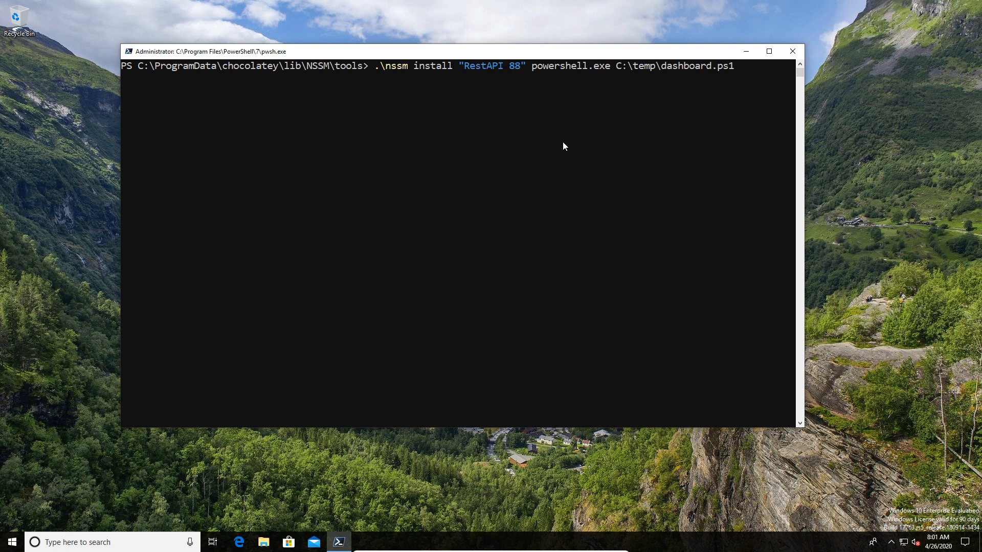
{"action": "key", "text": "BackSpace"}
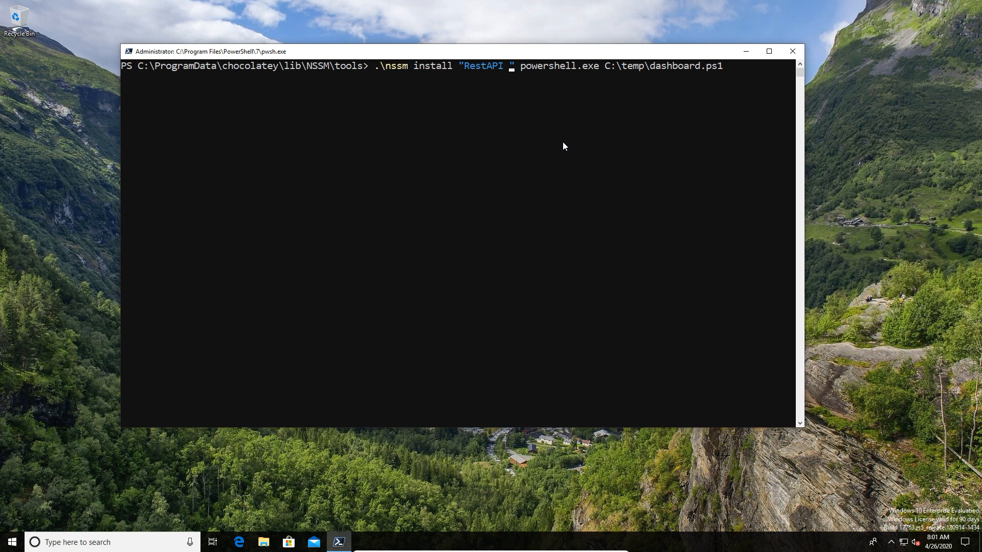
{"action": "type", "text": "8080"}
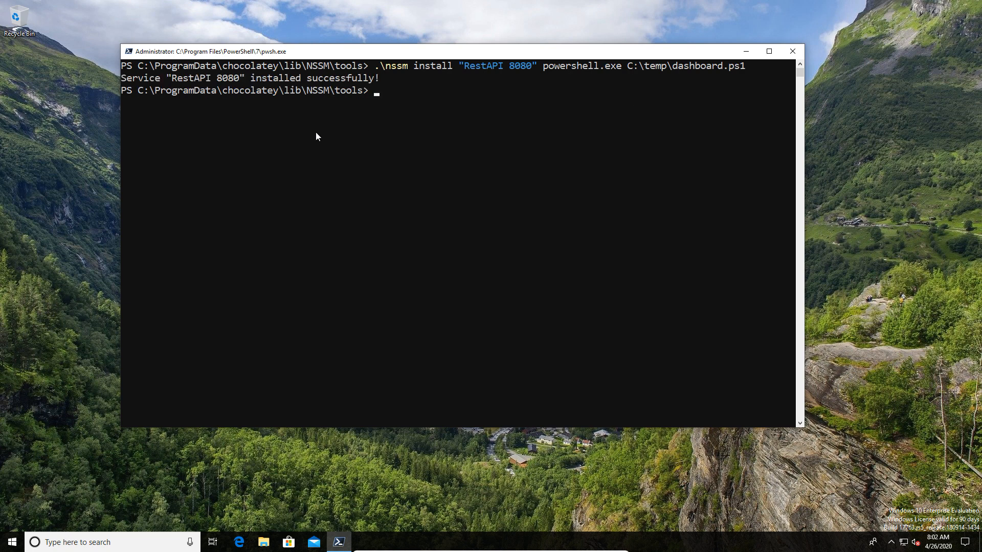
{"action": "mouse_move", "coordinate": [370, 178]}
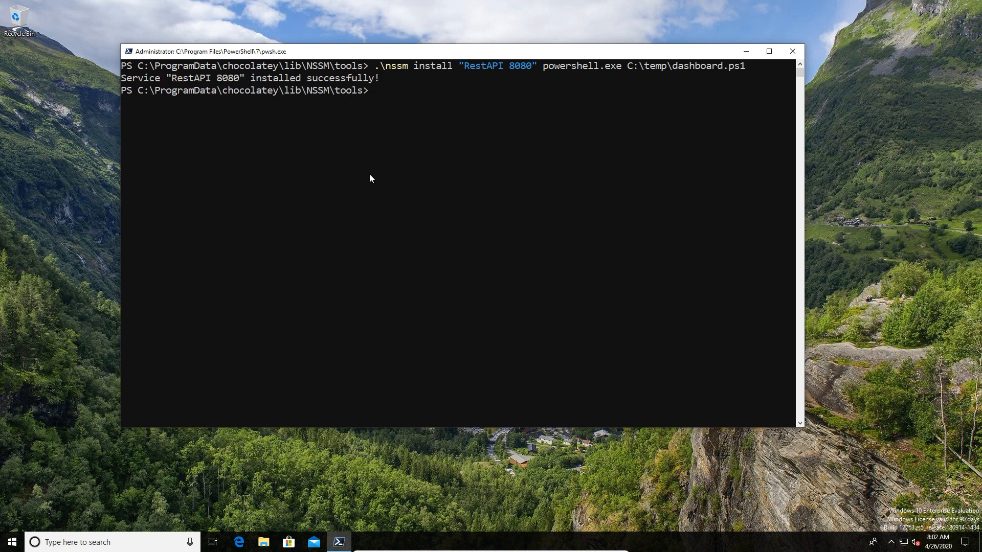
{"action": "type", "text": "get-service -Name"}
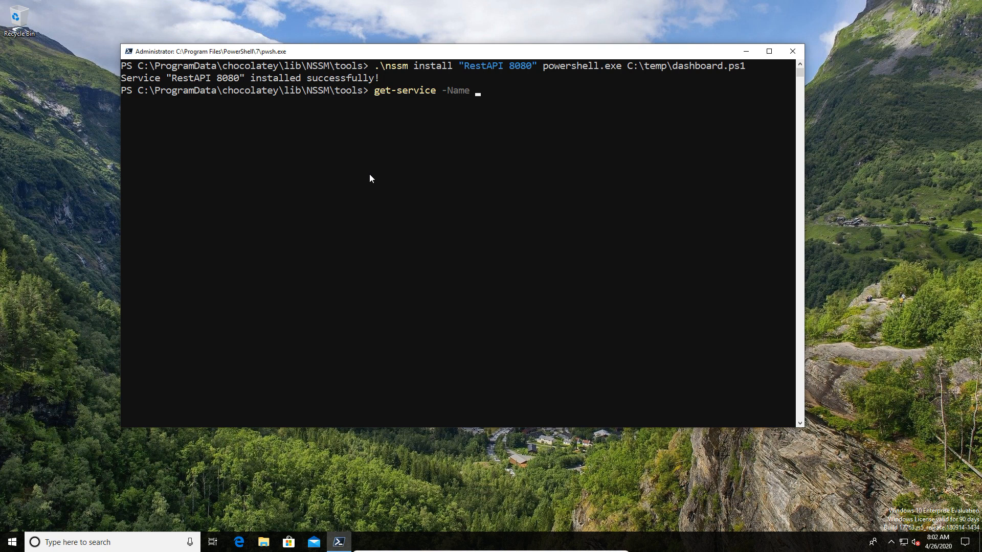
- Query get-service -Name "RestAPi 8080" showing the service Stopped
{"action": "type", "text": "Rest"}
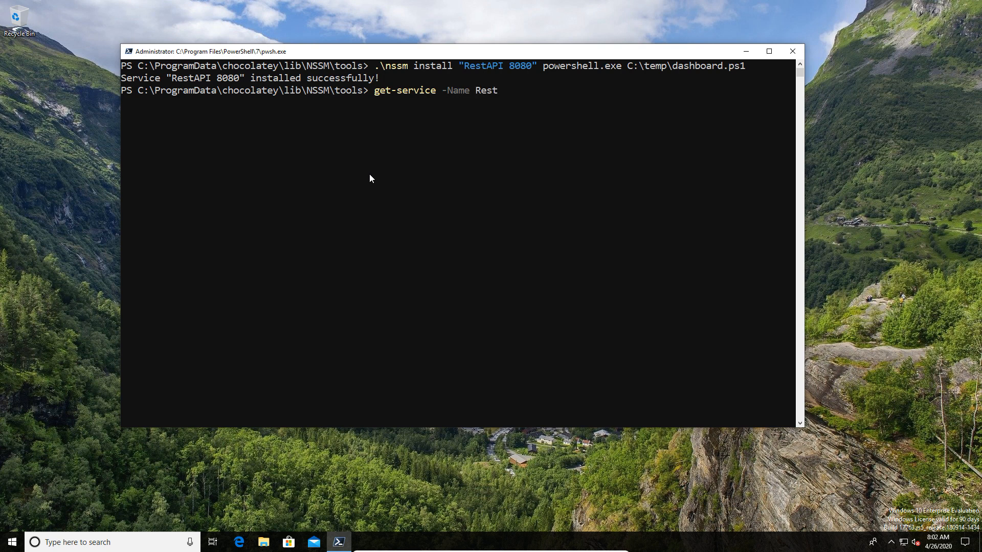
{"action": "type", "text": "APi"}
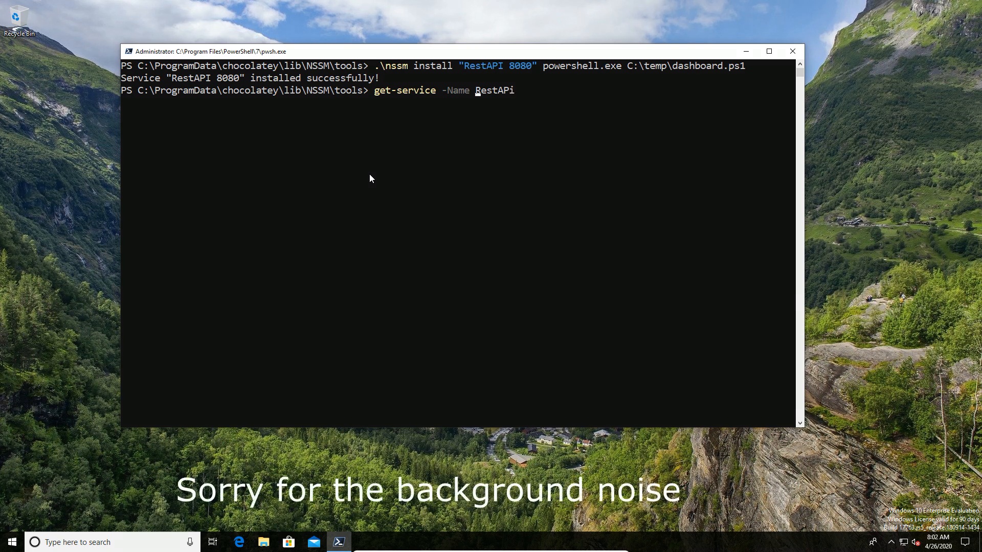
{"action": "type", "text": "\"RestAPi 8080"}
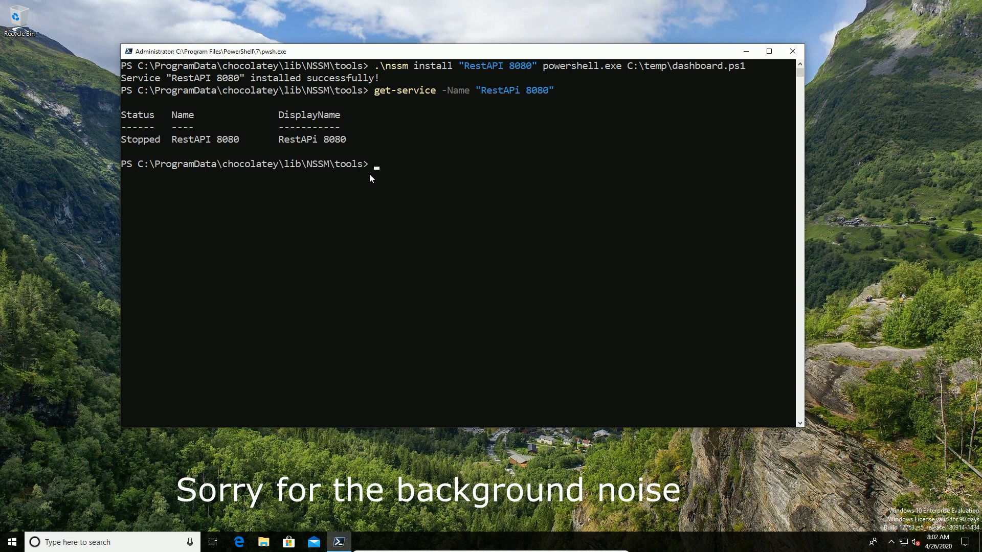
{"action": "mouse_move", "coordinate": [295, 267]}
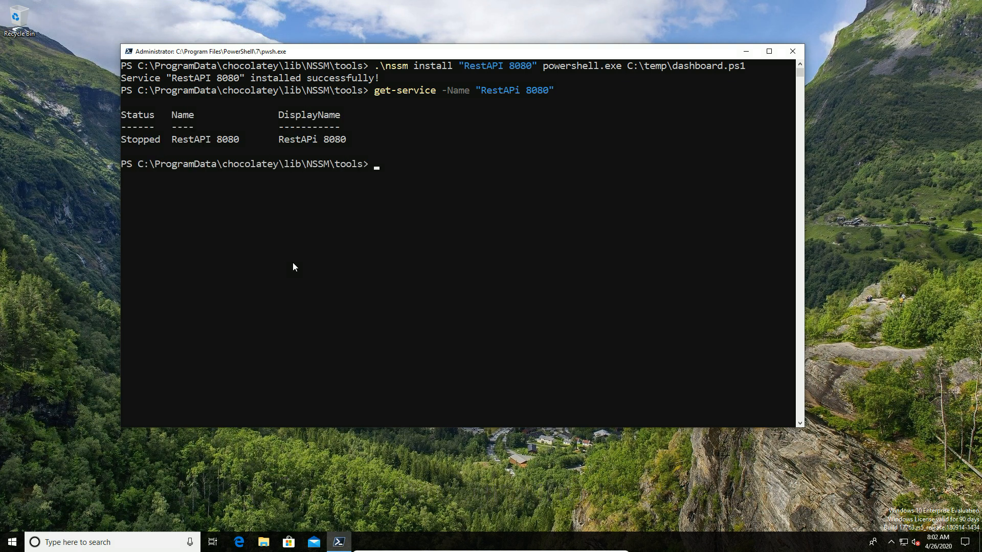
- Start the "RestAPI 8080" service with Start-Service -name
{"action": "type", "text": "start-Service"}
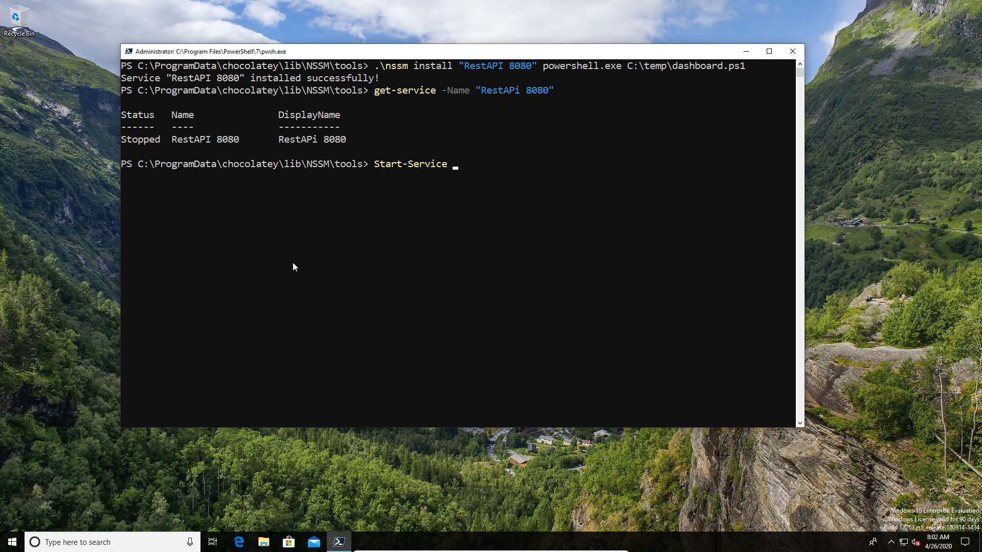
{"action": "type", "text": "-nam"}
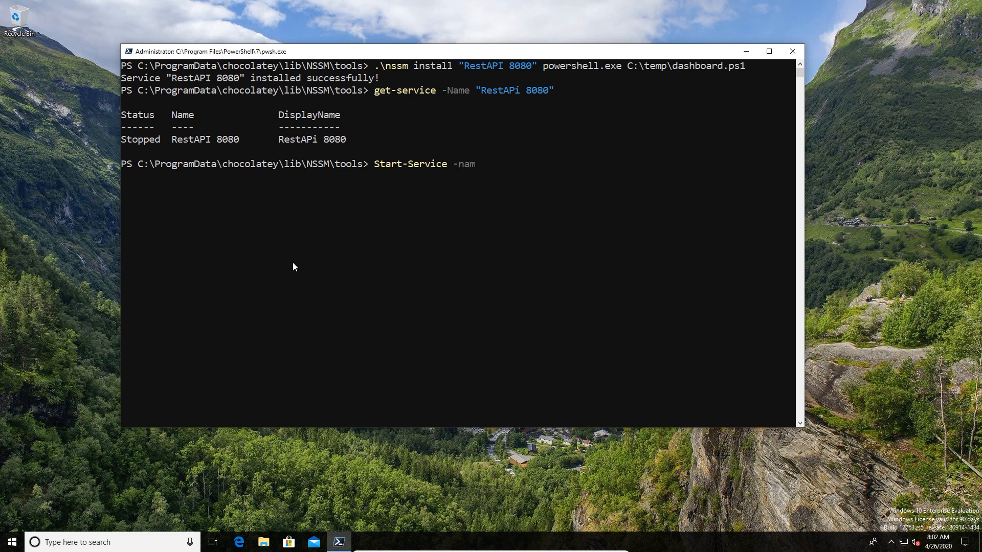
{"action": "type", "text": "e \""}
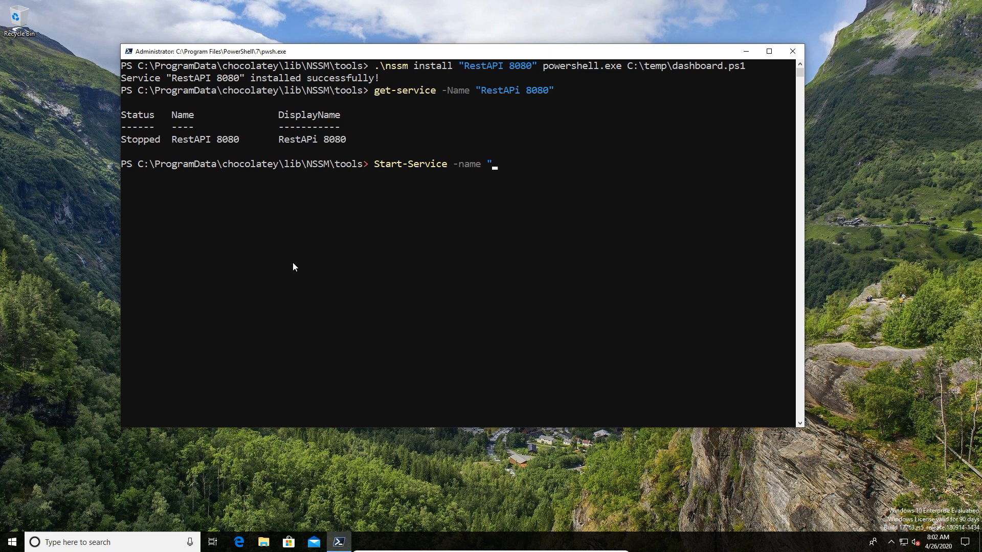
{"action": "type", "text": "Rest"}
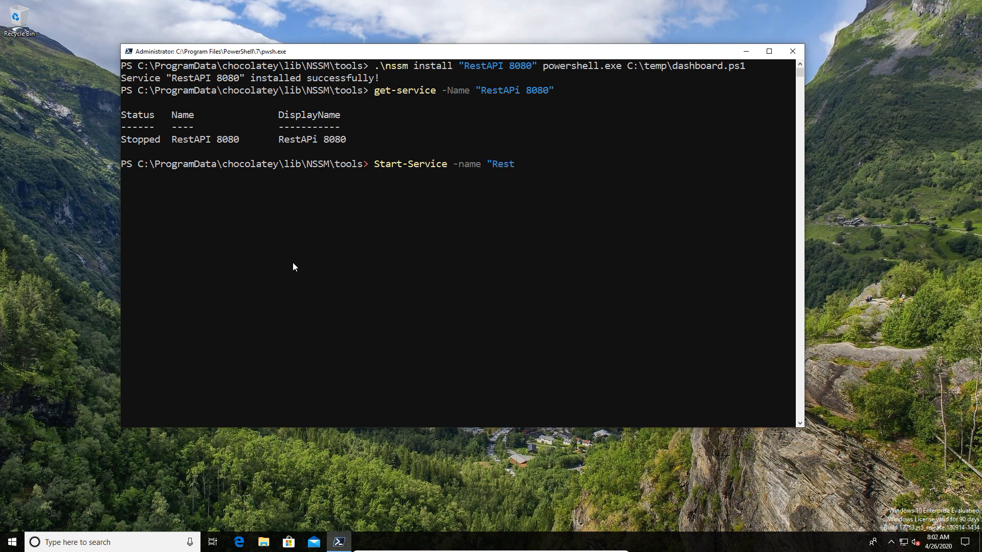
{"action": "type", "text": "API"}
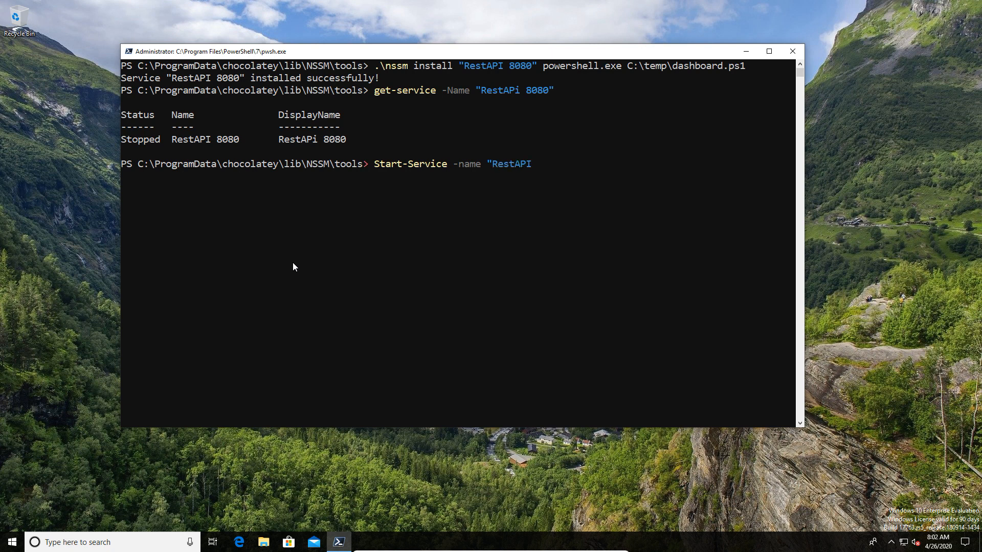
{"action": "type", "text": "8080\""}
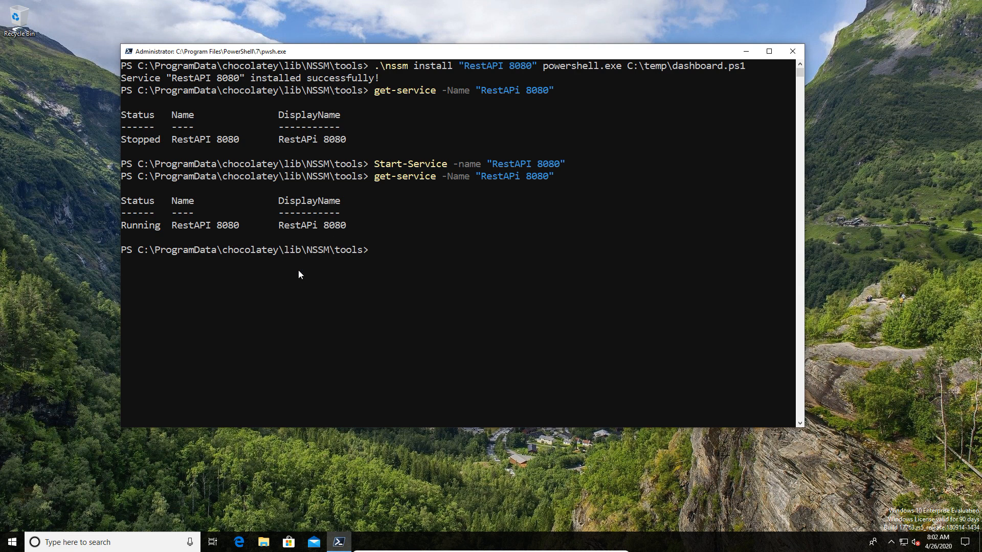
{"action": "right_click", "coordinate": [338, 542]}
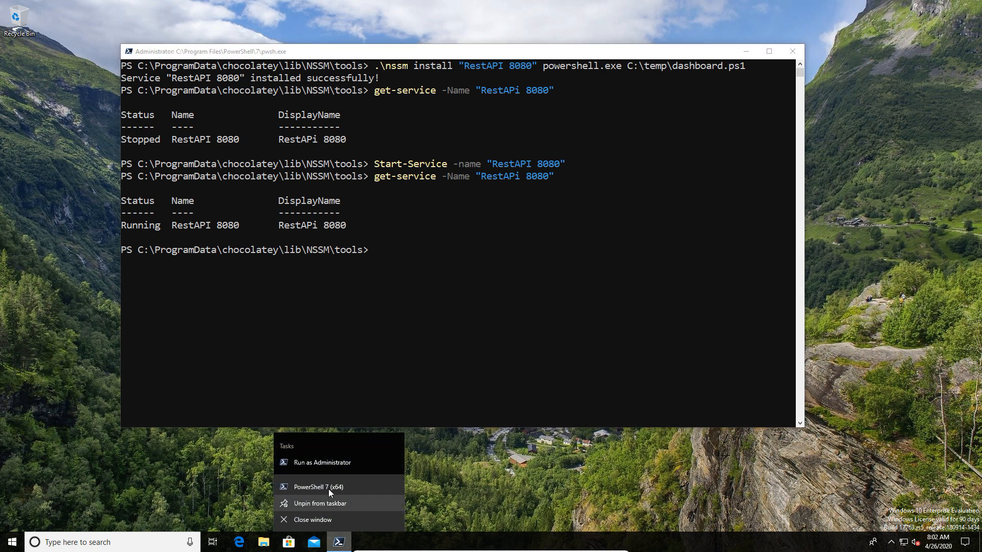
{"action": "left_click", "coordinate": [316, 486]}
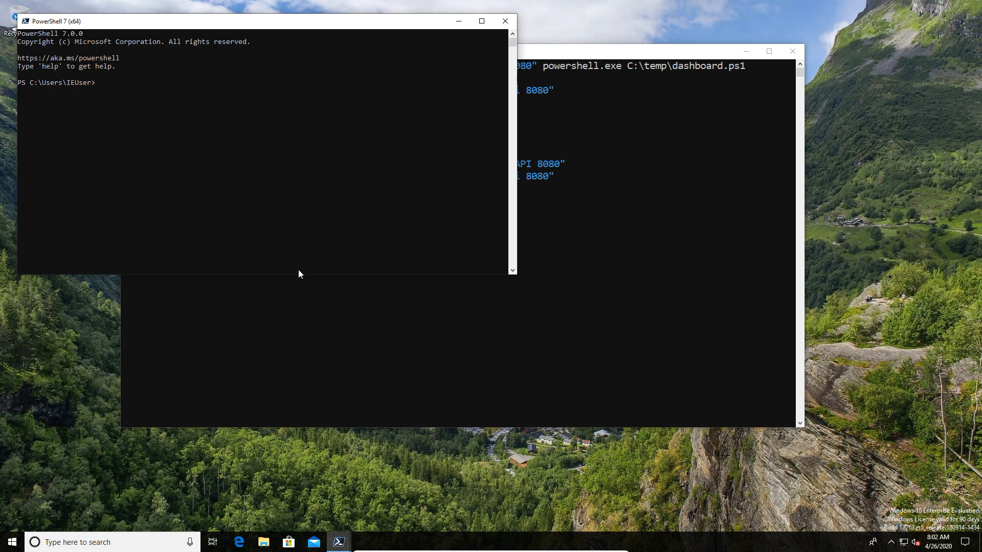
{"action": "type", "text": "clear"}
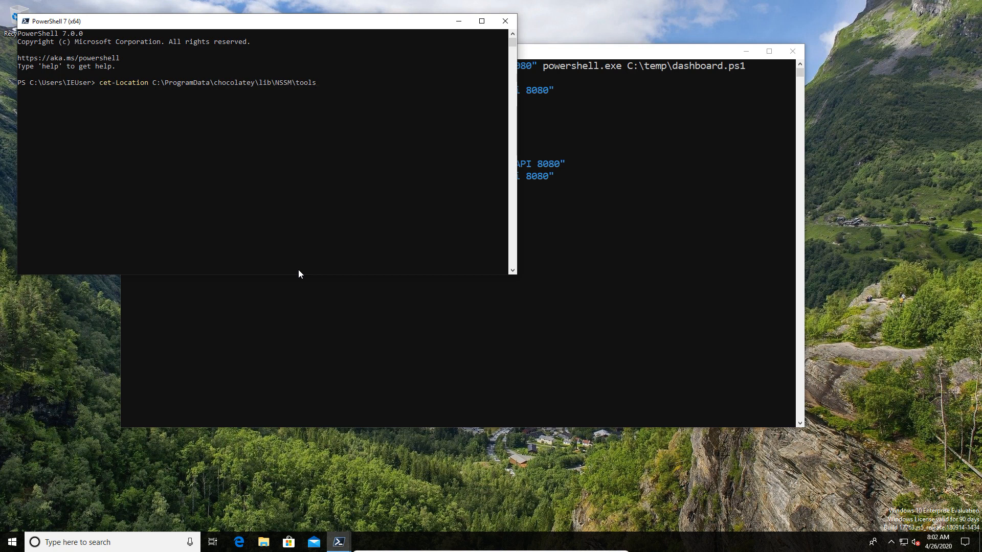
{"action": "type", "text": "Invoke-RestMethod -Method Get -Uri \"http://localhost:8080/api/user\""}
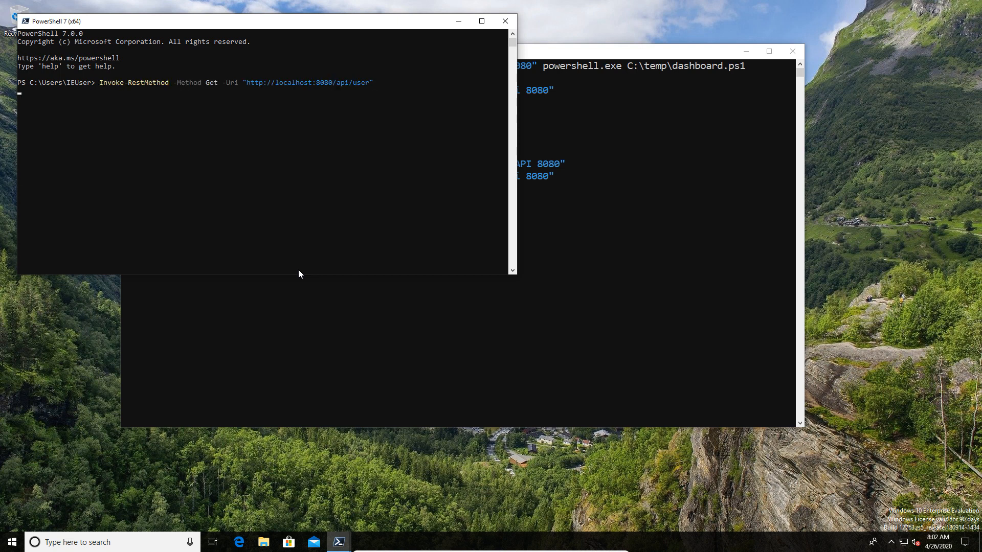
{"action": "mouse_move", "coordinate": [131, 131]}
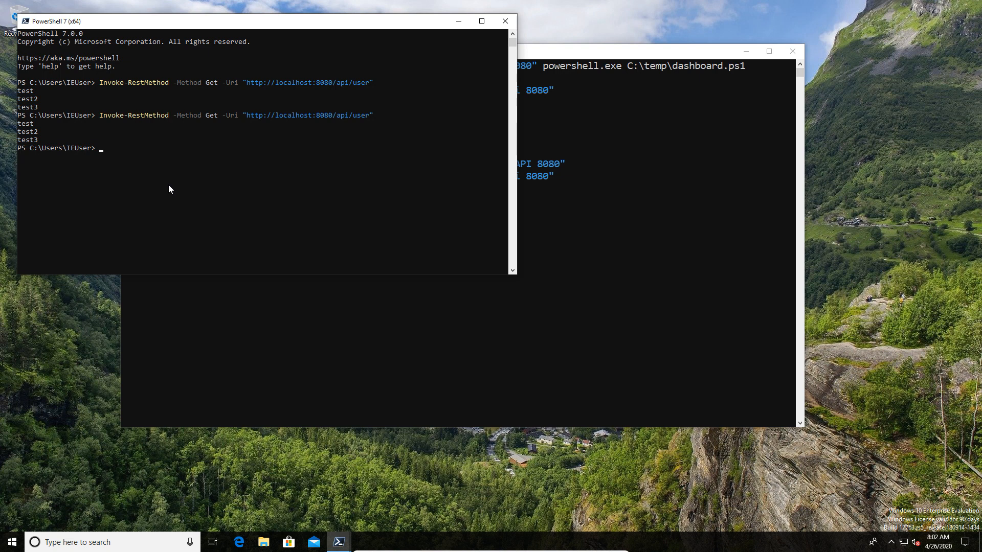
{"action": "mouse_move", "coordinate": [37, 536]}
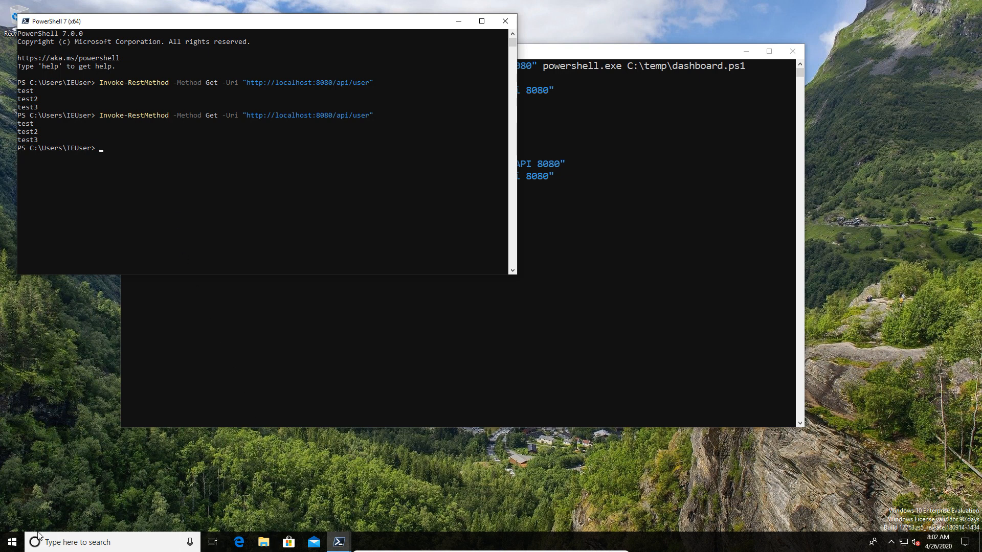
- In services.msc, review RestAPI 8080's General and Recovery properties, then cancel
{"action": "type", "text": "ser"}
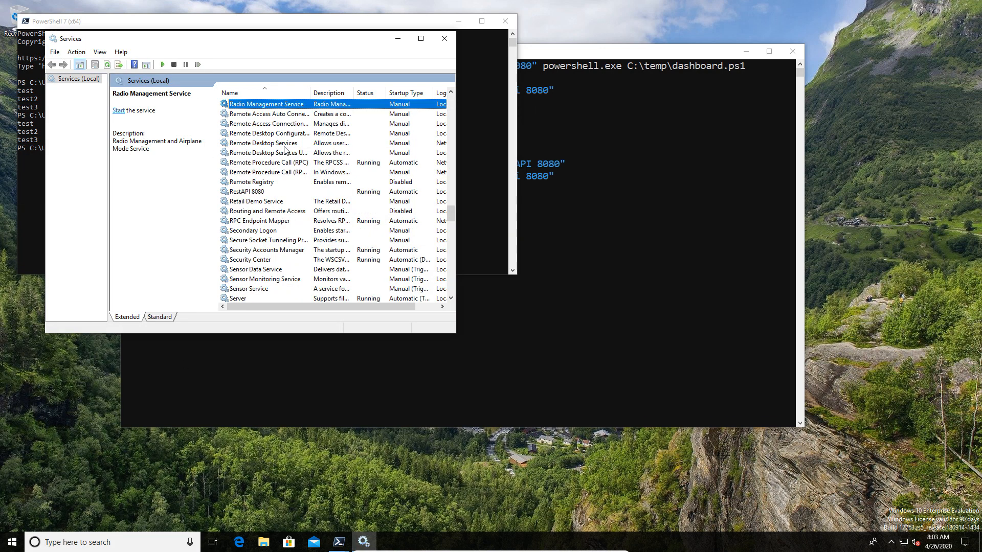
{"action": "left_click", "coordinate": [247, 191]}
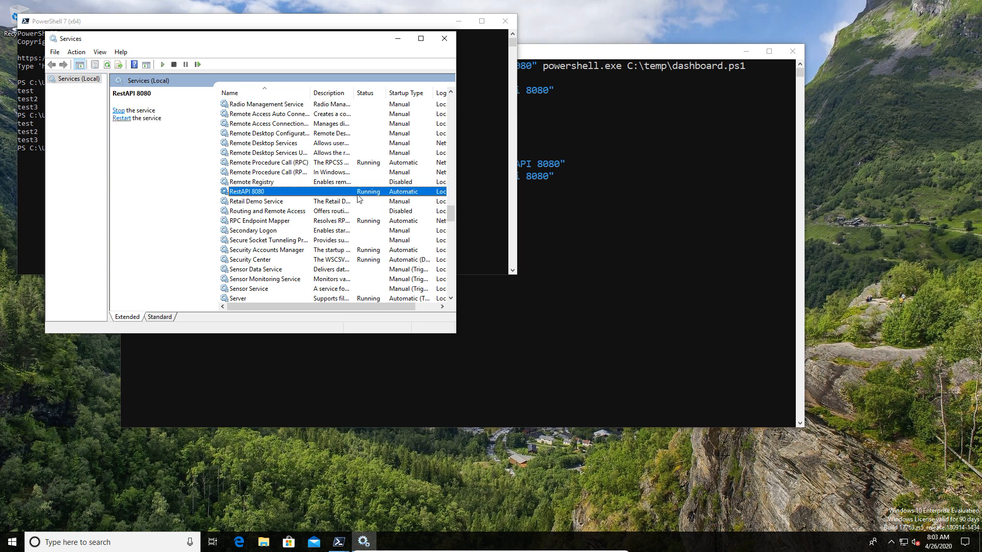
{"action": "double_click", "coordinate": [247, 191]}
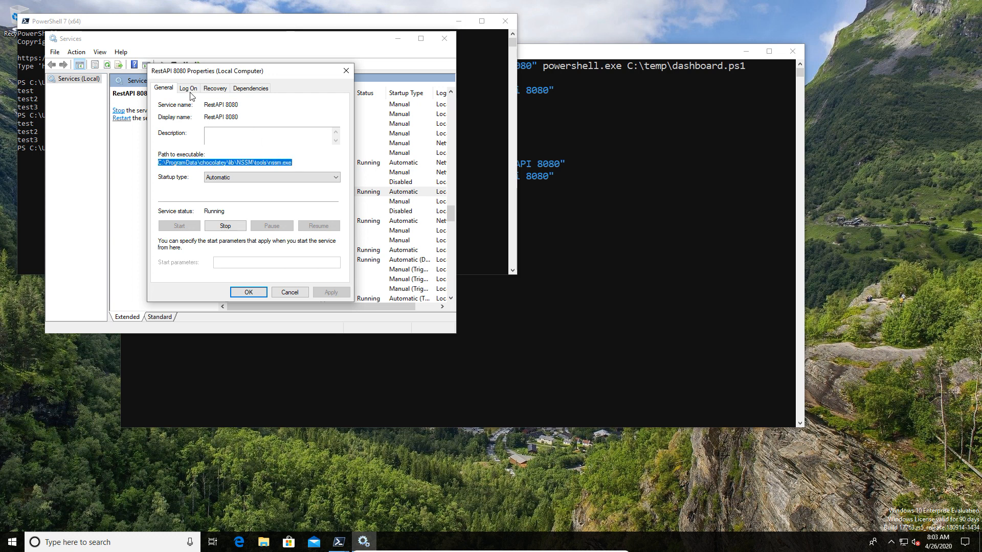
{"action": "left_click", "coordinate": [215, 88]}
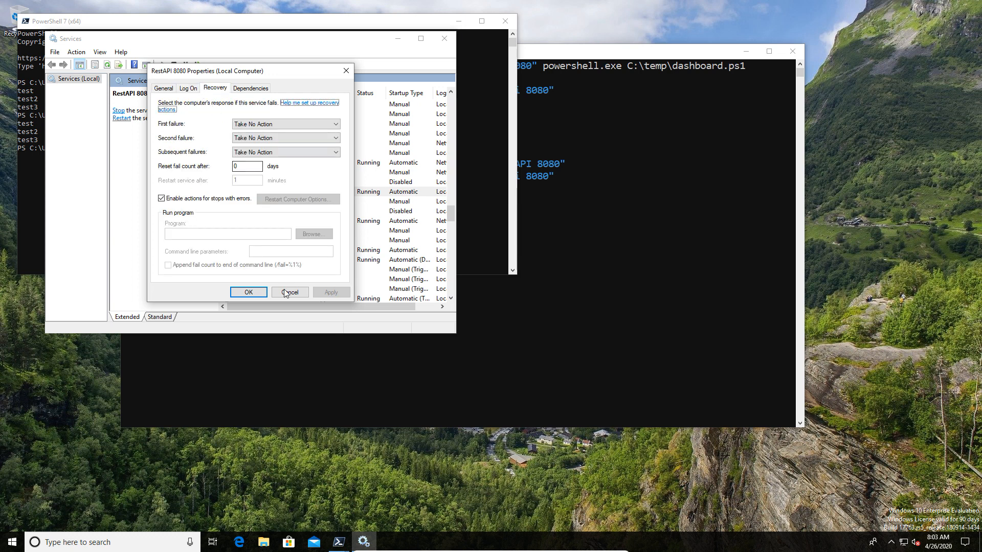
{"action": "left_click", "coordinate": [290, 291]}
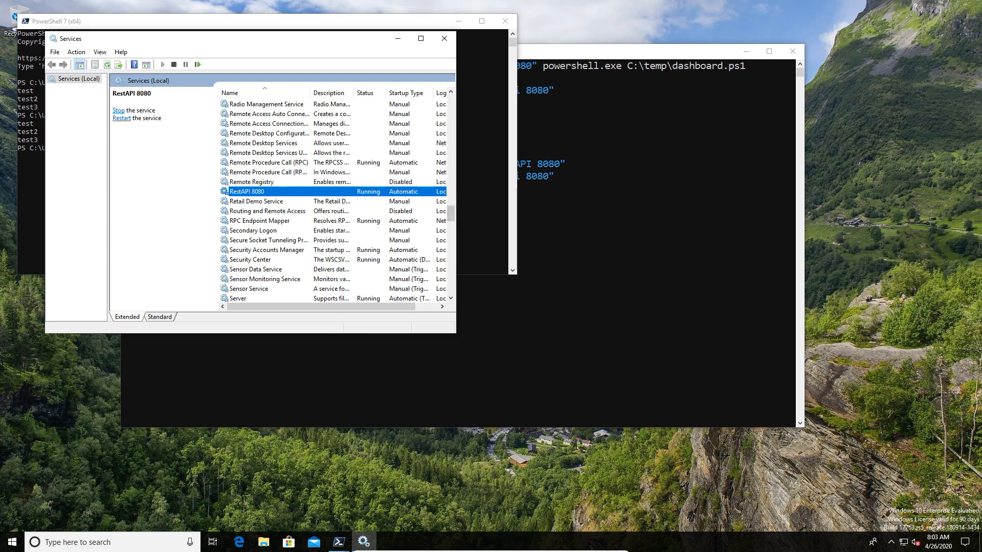